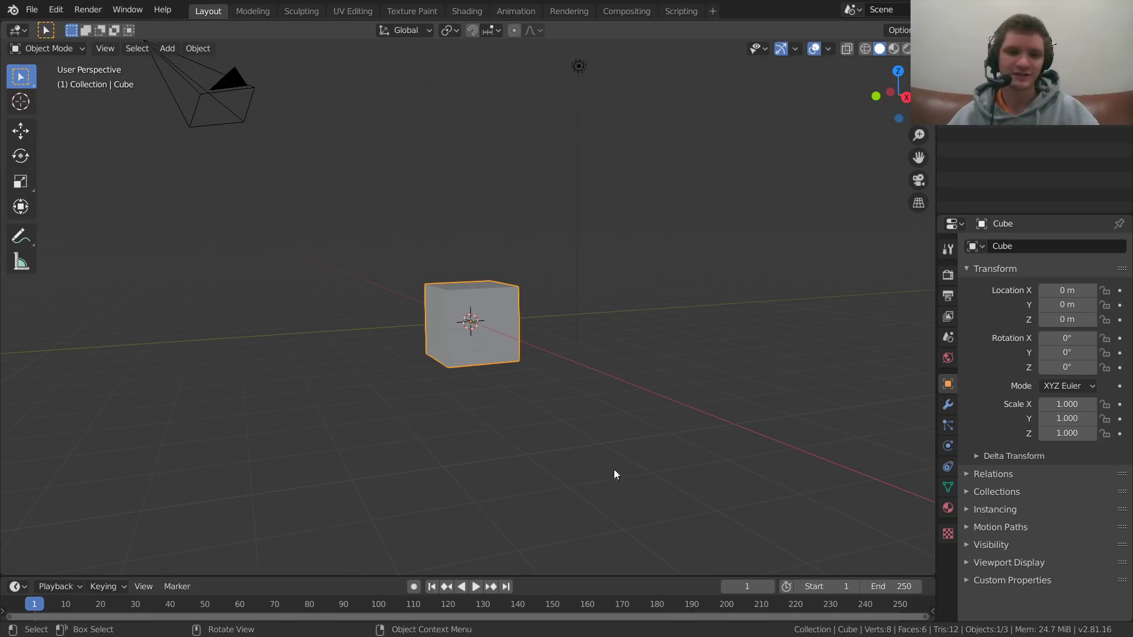
mouse_move(773, 100)
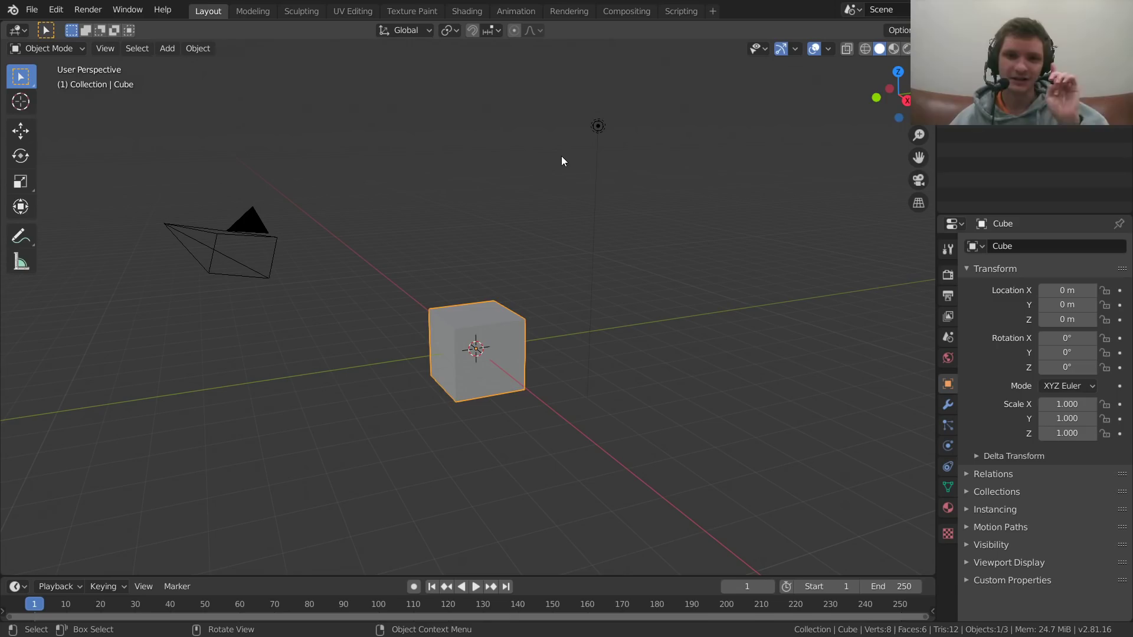
mouse_move(538, 212)
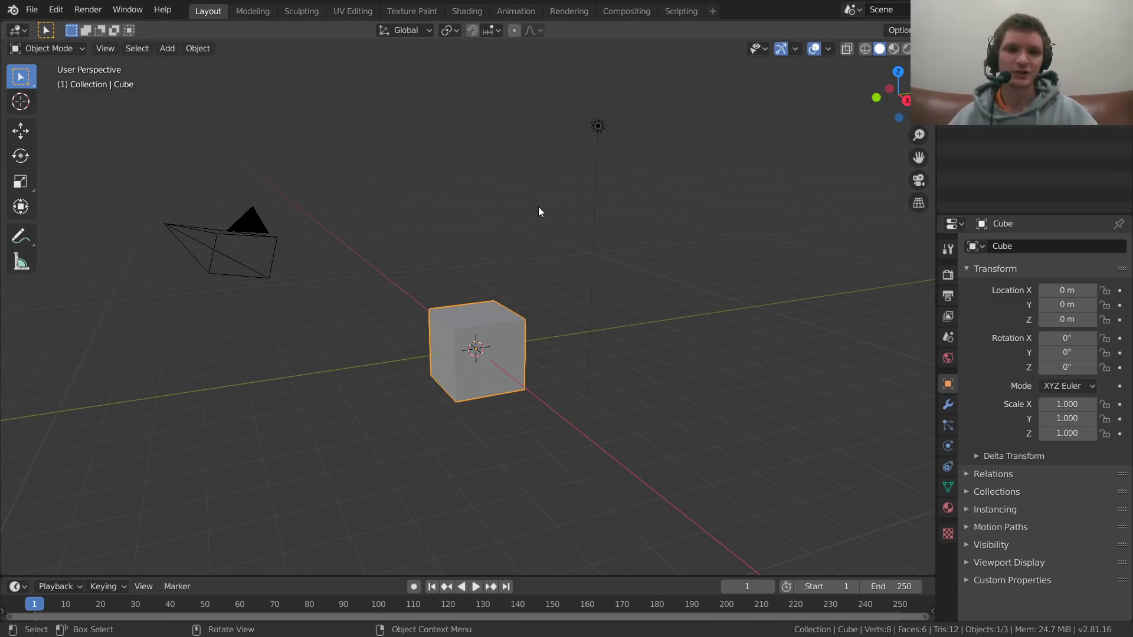
Step: In the Shading workspace, switch the node editor's shader type from Object to World
click(466, 11)
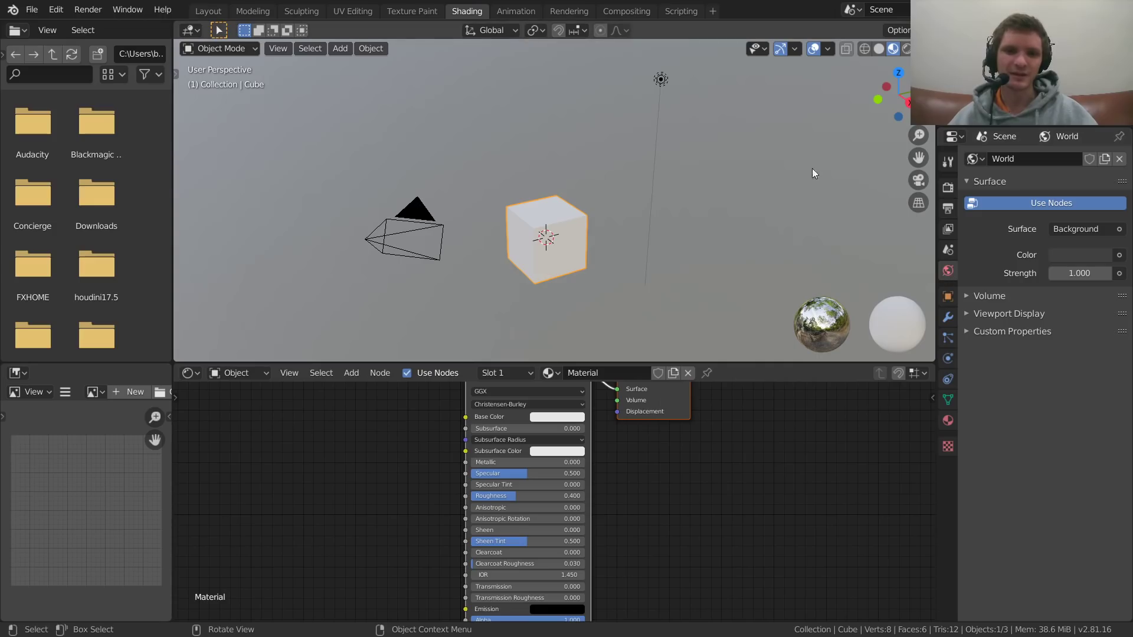
mouse_move(365, 39)
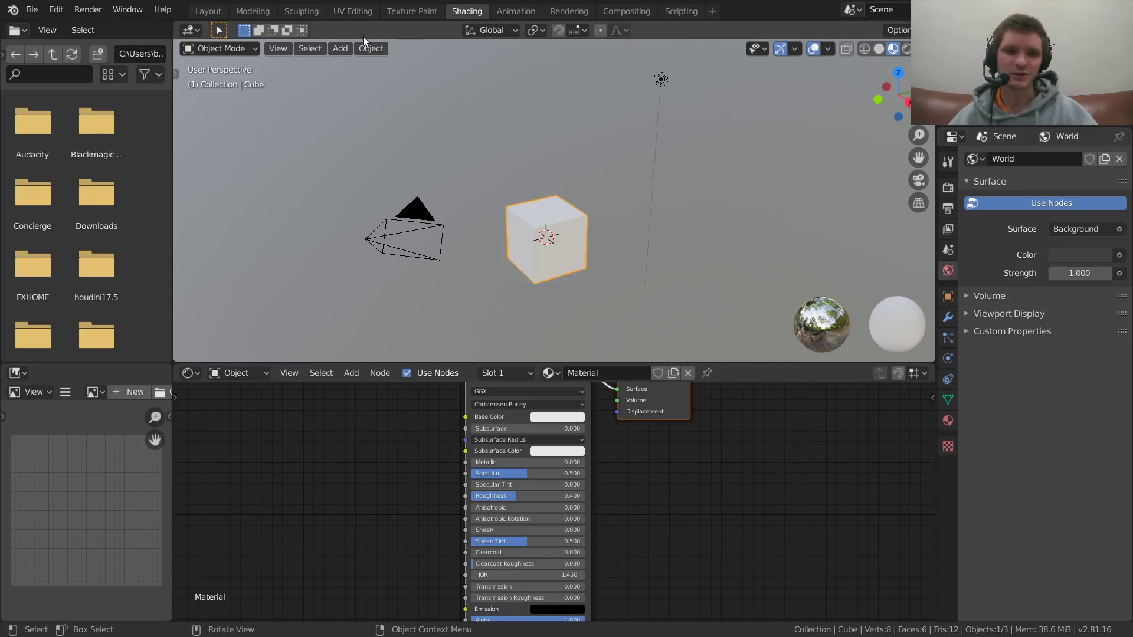
click(237, 372)
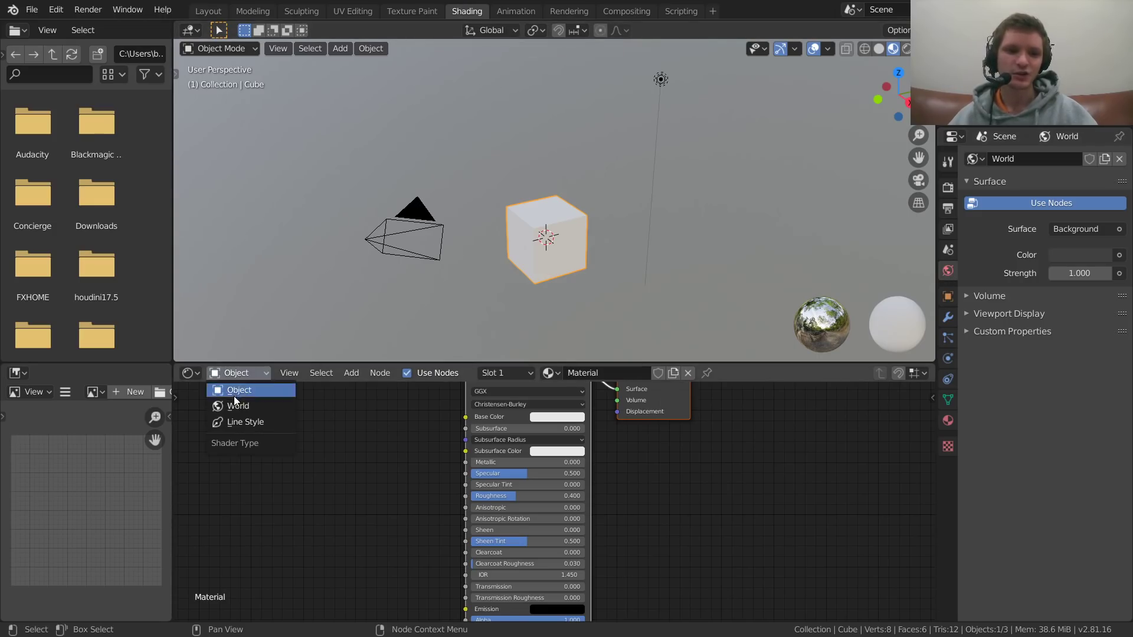
click(237, 405)
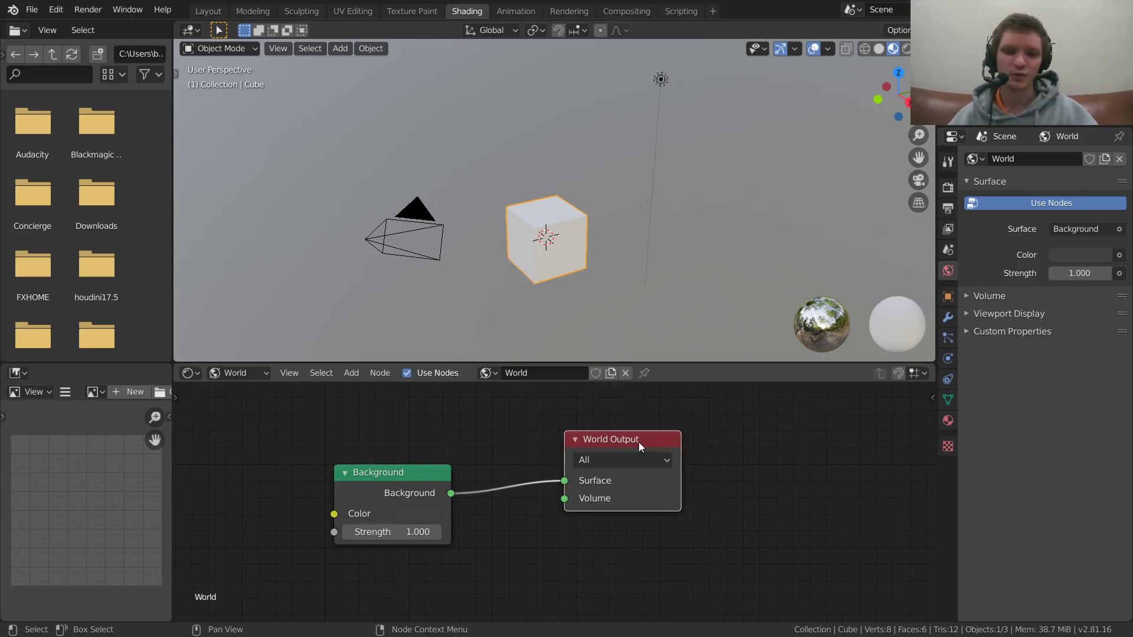
mouse_move(596, 474)
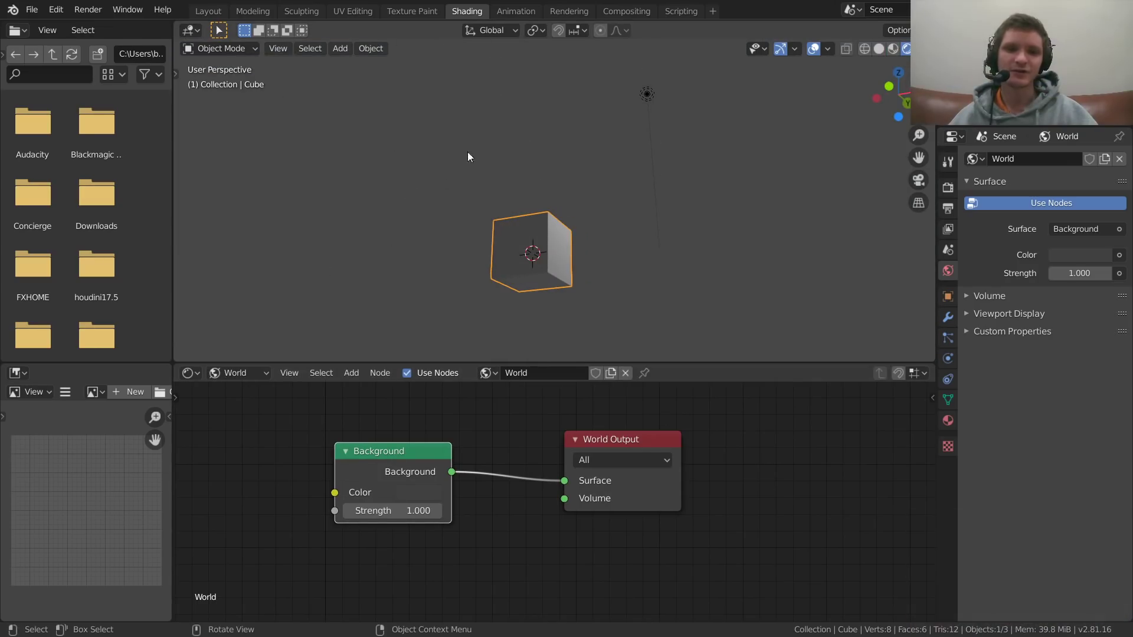
mouse_move(430, 117)
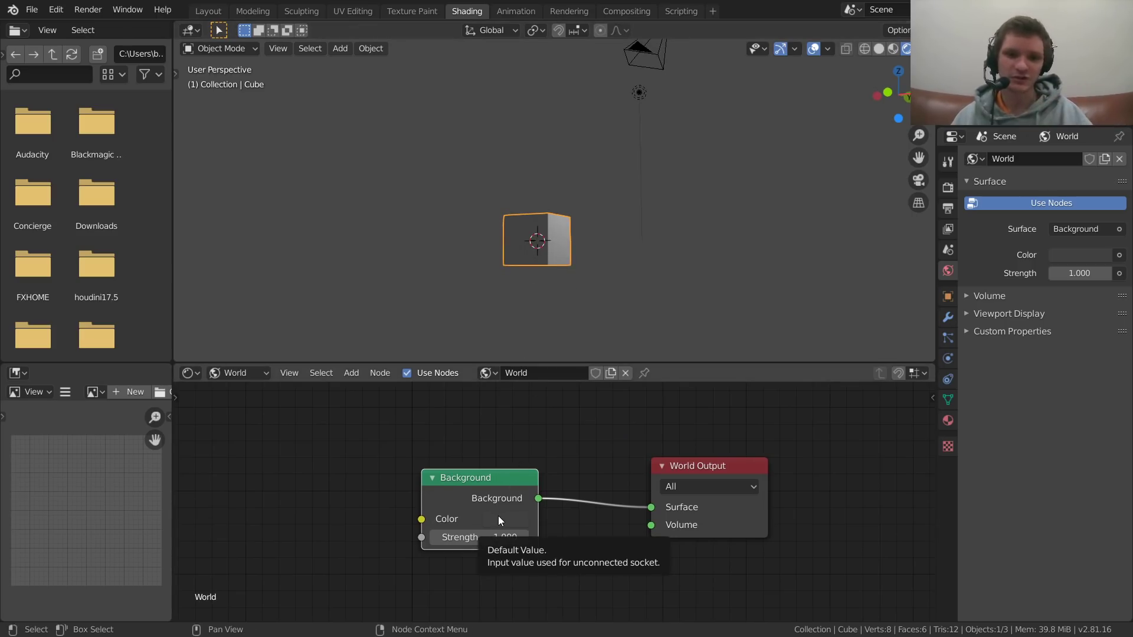
click(476, 518)
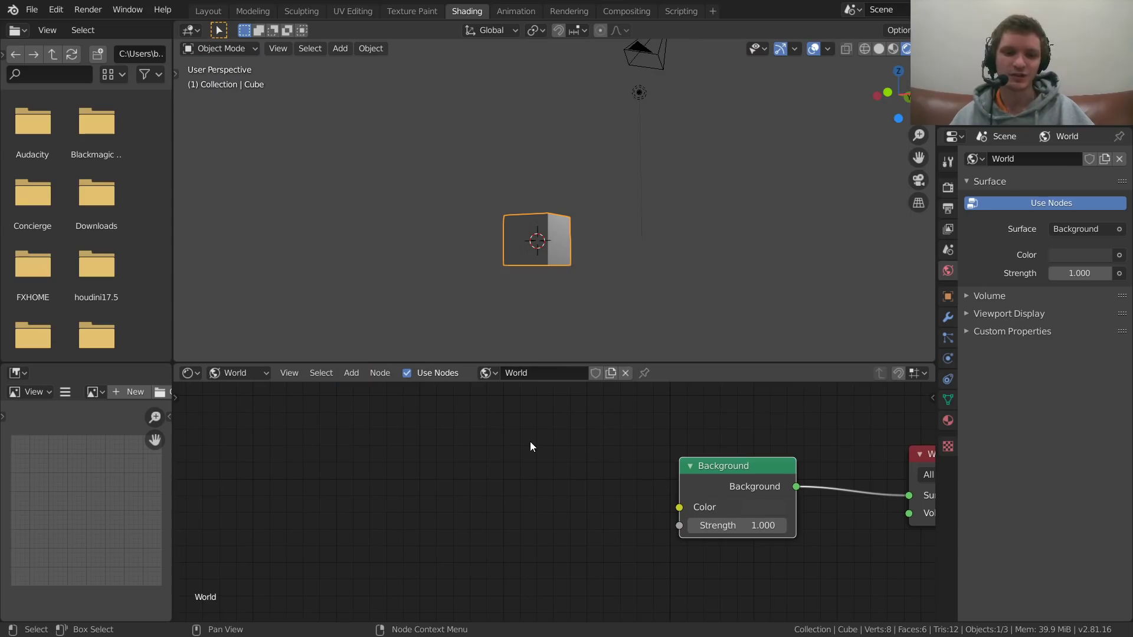
Step: Search 'enc' and place an Environment Texture node feeding the Background color
text(enc)
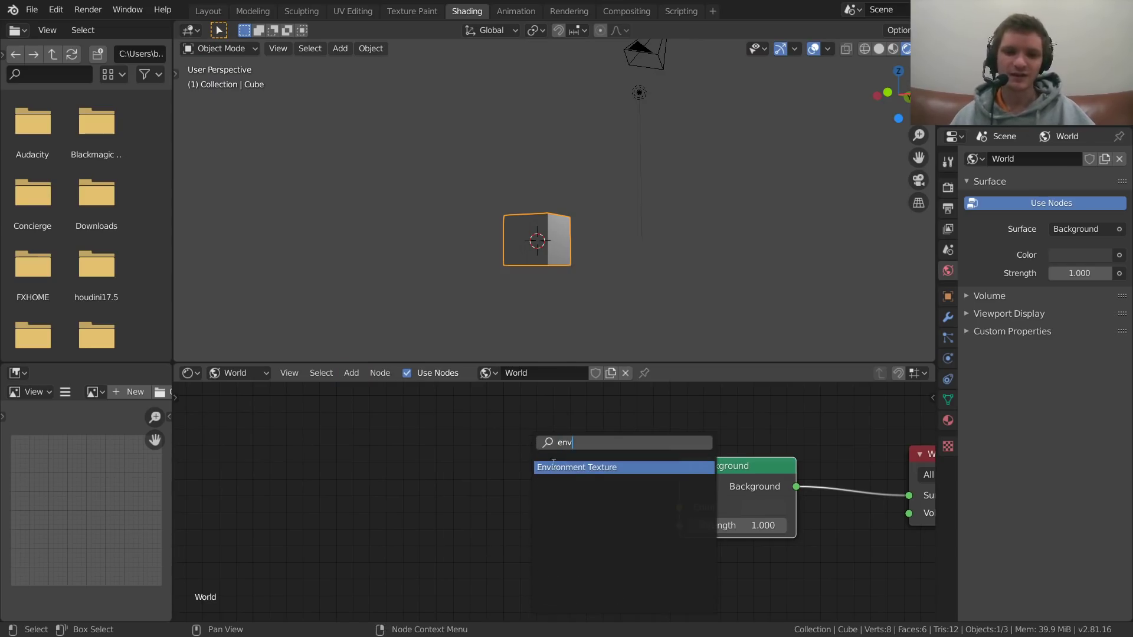
click(576, 466)
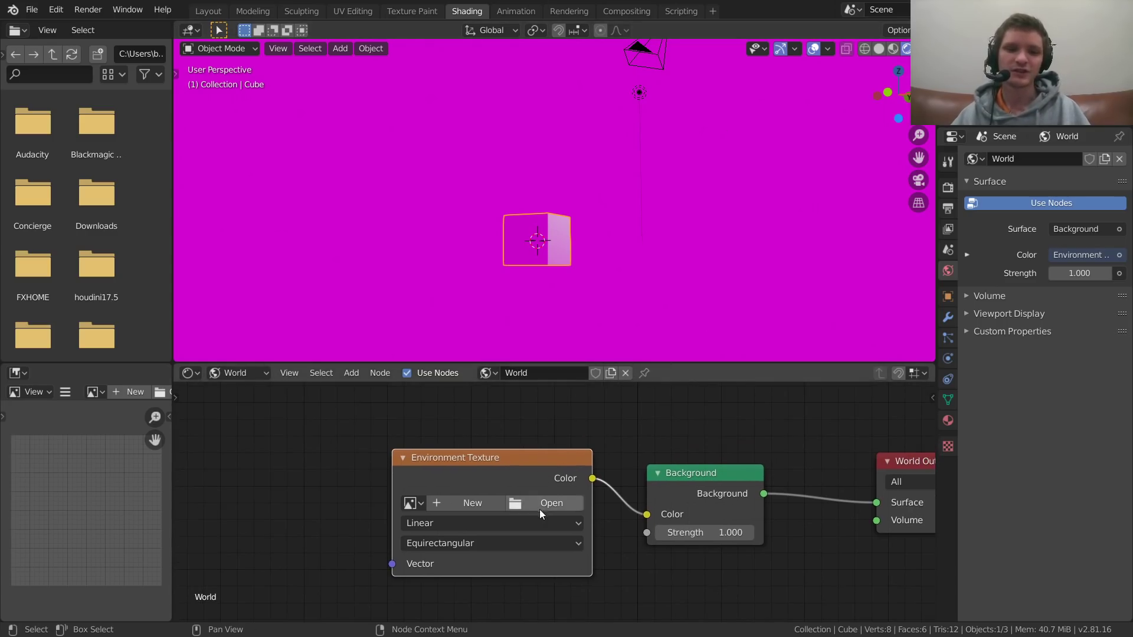
Step: Browse from the Environment Texture node to the HDRIs image folder
click(551, 502)
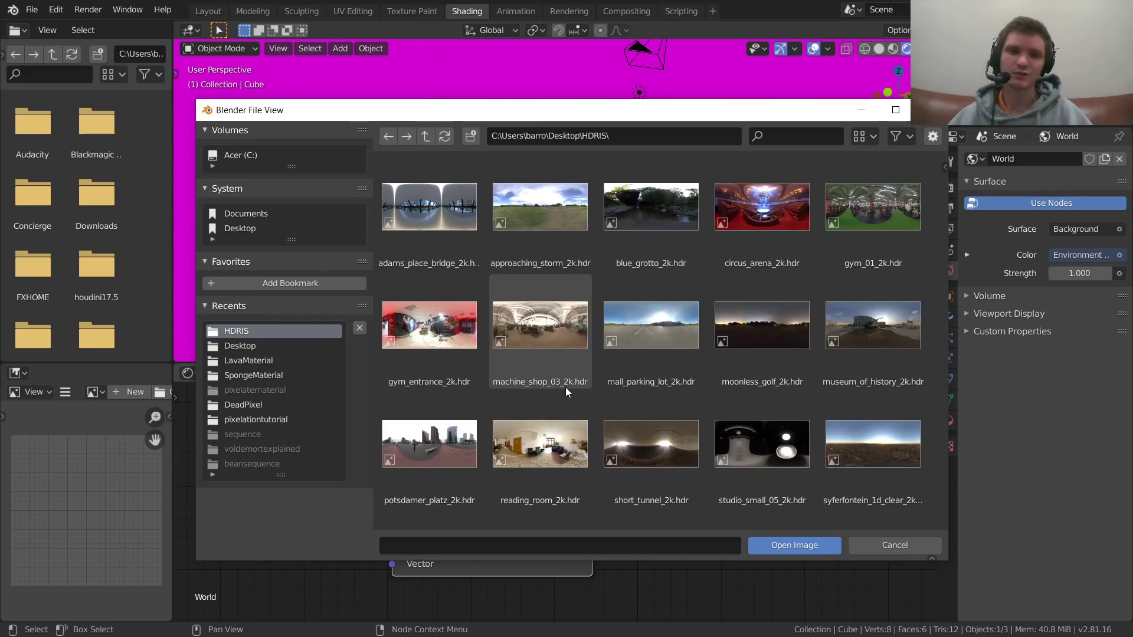
mouse_move(549, 326)
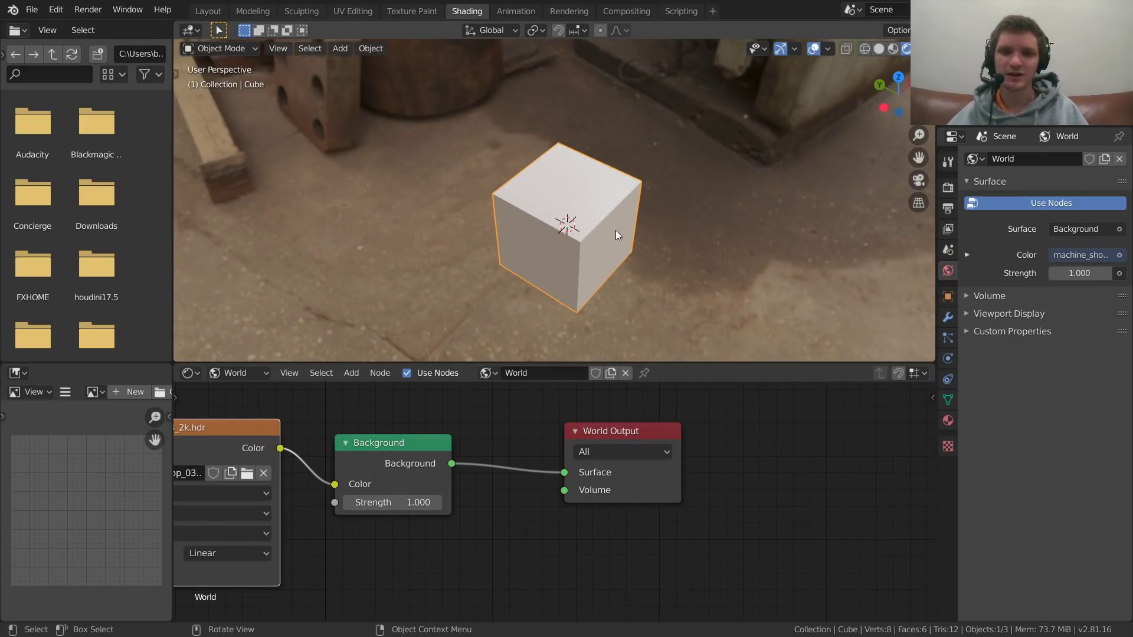
mouse_move(524, 176)
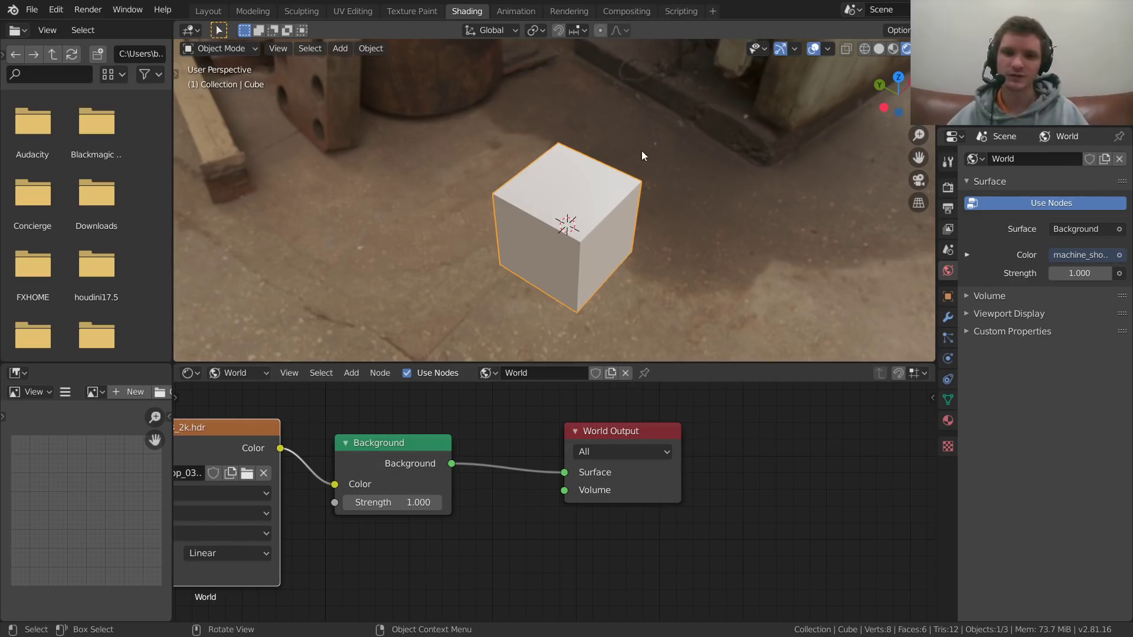
Step: Set the render engine to Cycles and orbit the view across the machine shop
click(1081, 158)
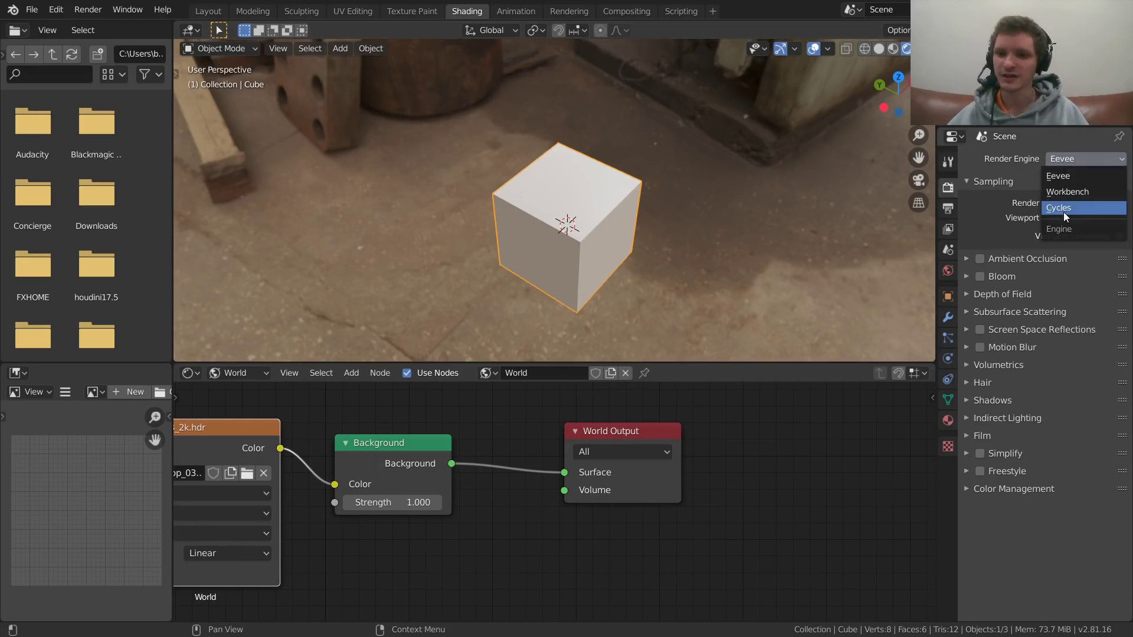
click(1056, 207)
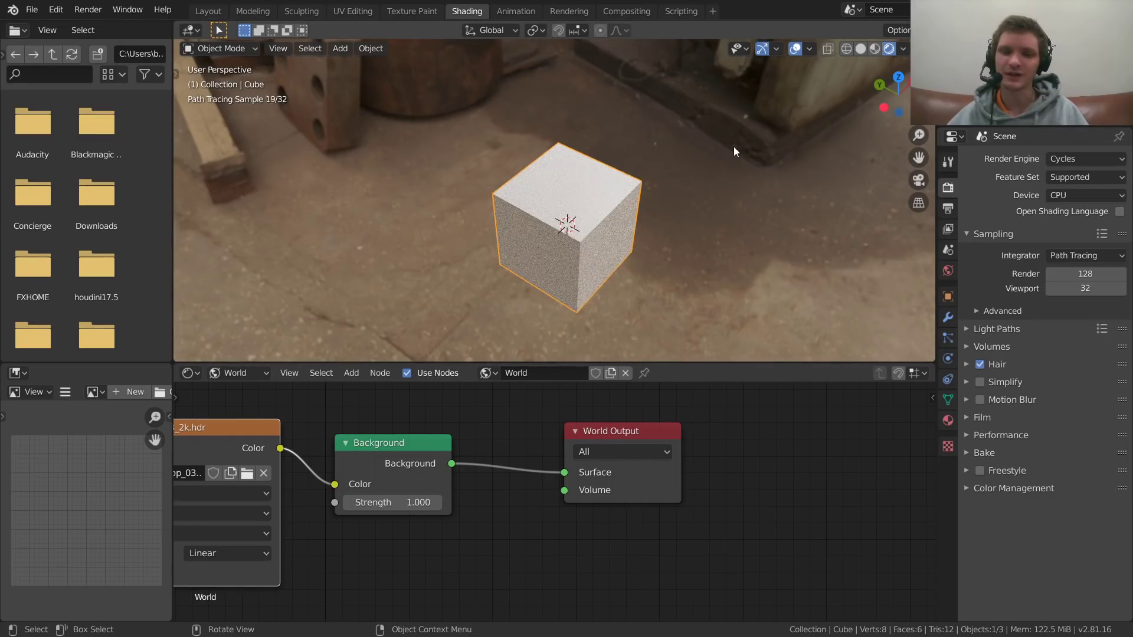
drag(733, 152, 578, 203)
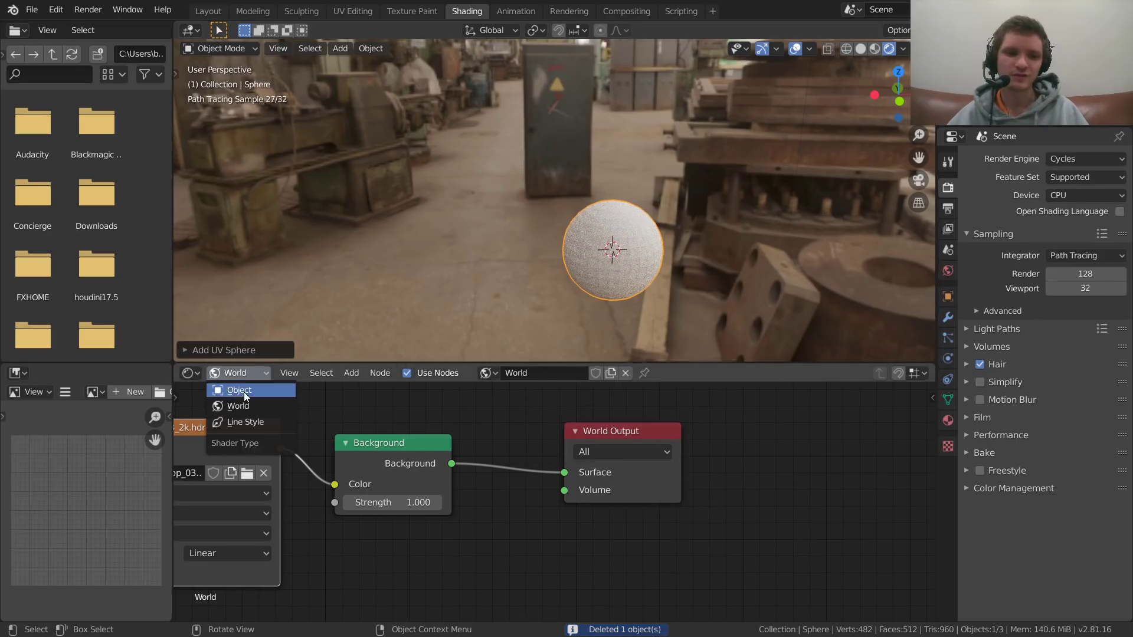
Step: Show the object's material nodes, apply Shade Smooth to the sphere, and add a plane
click(238, 390)
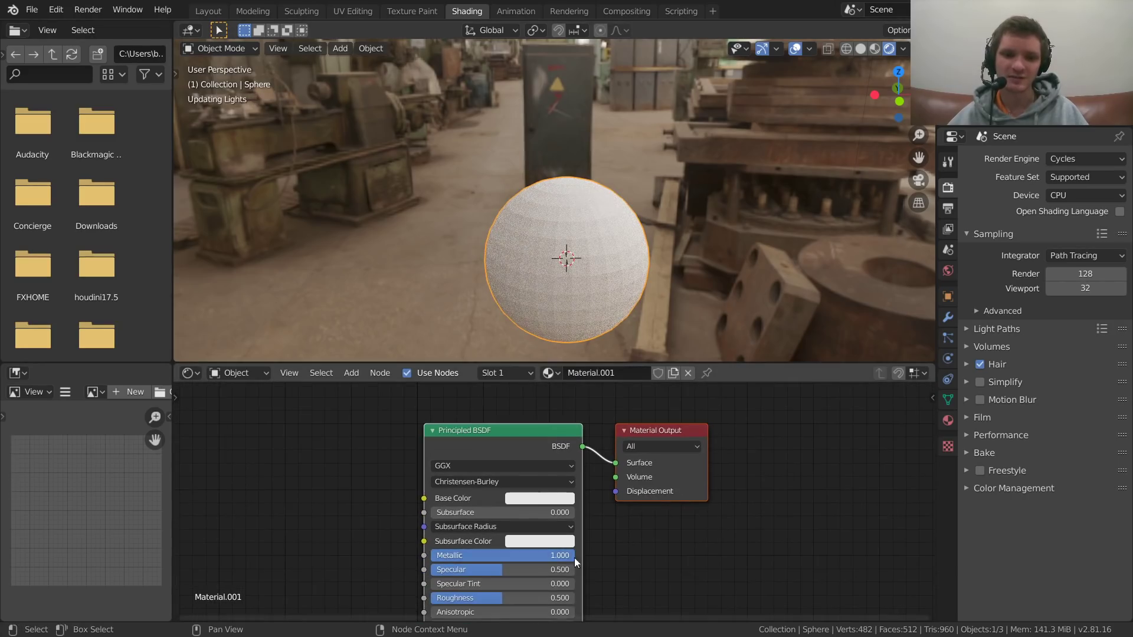
right_click(567, 261)
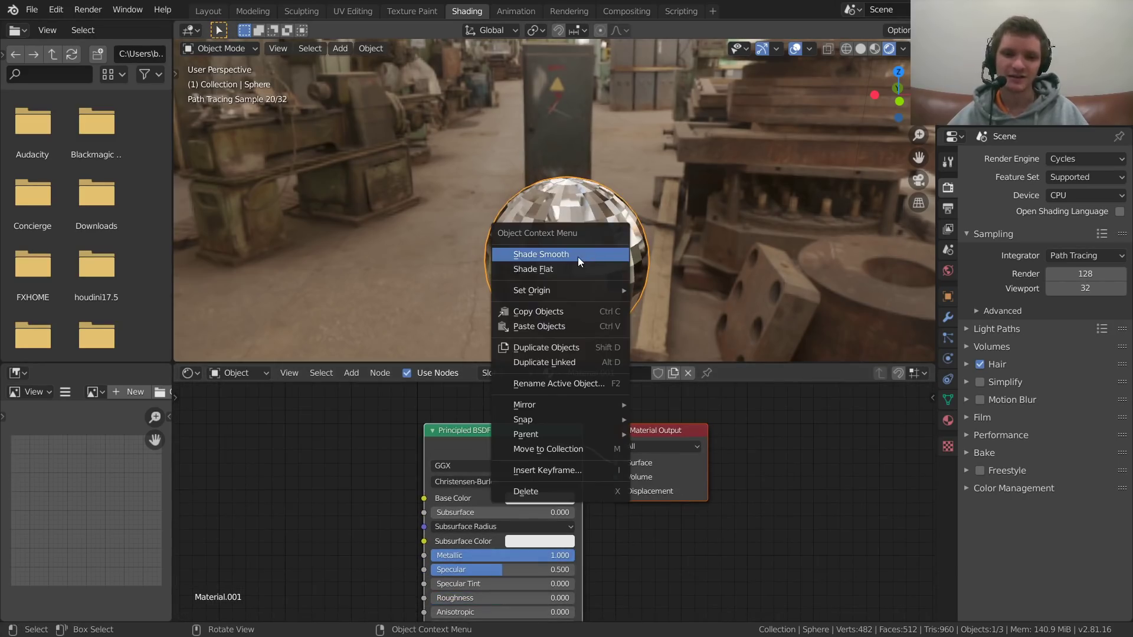
click(540, 254)
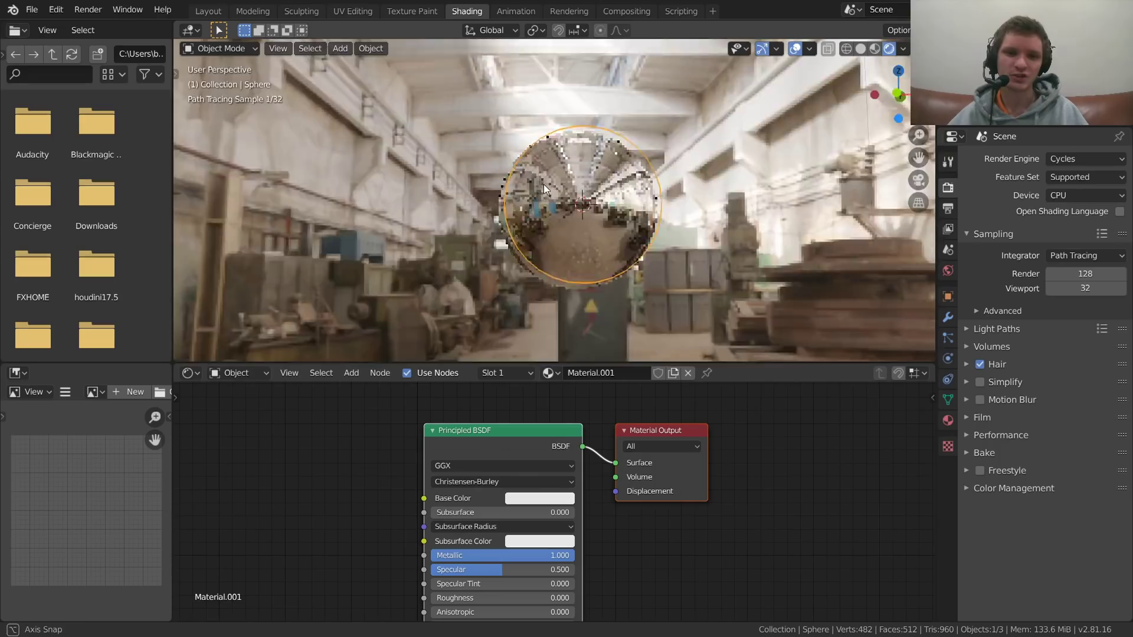
click(340, 49)
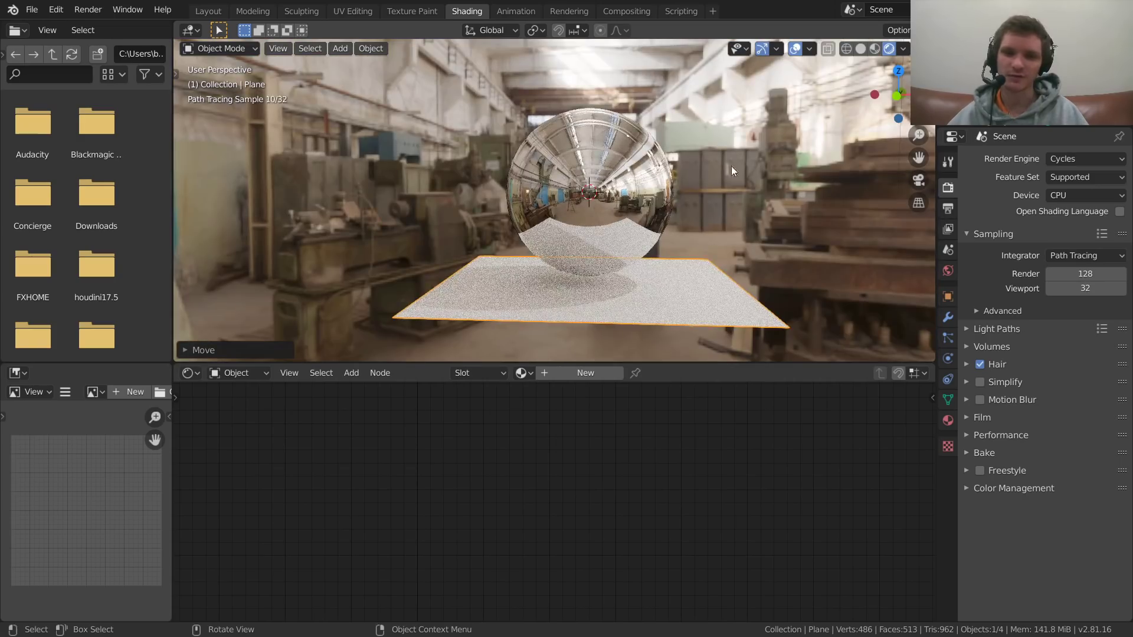
Step: Delete the plane with X and confirm
key(x)
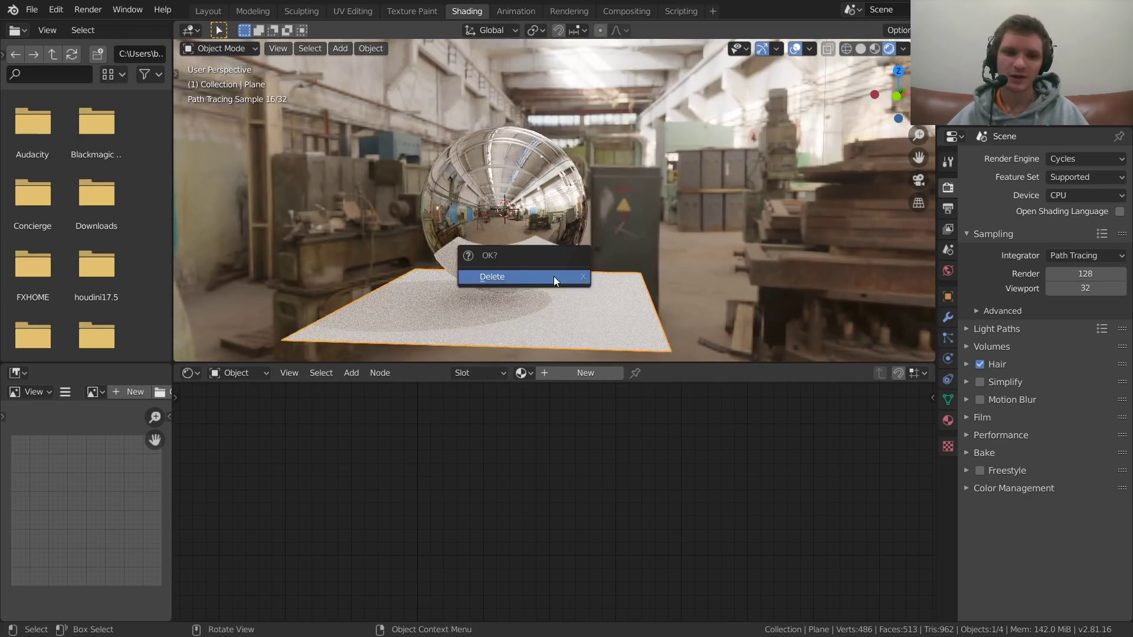
click(492, 277)
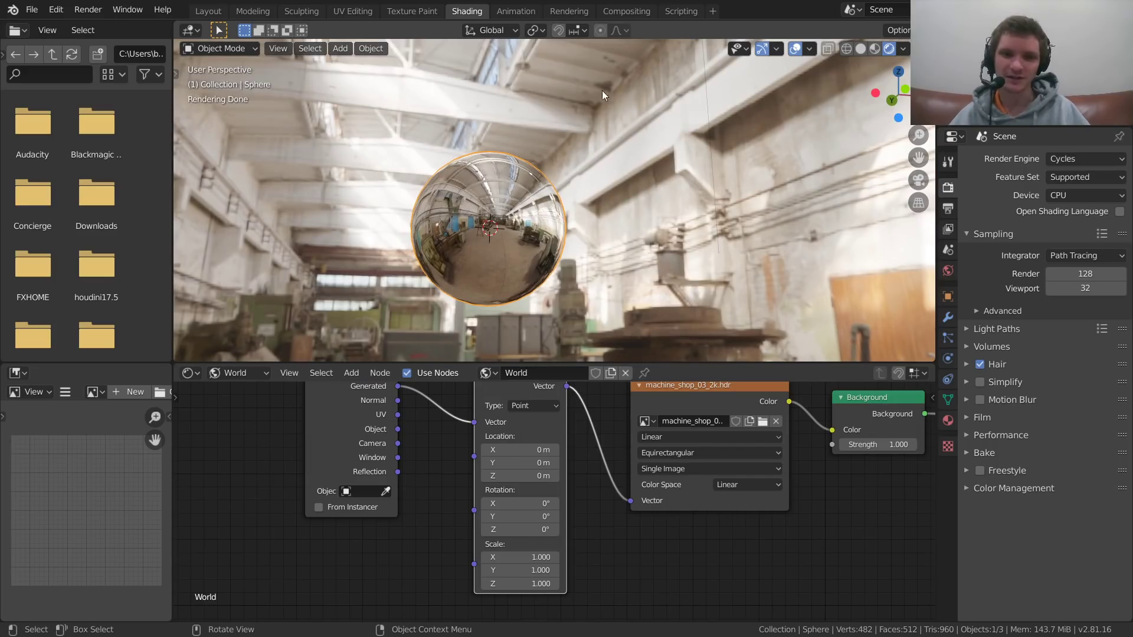
mouse_move(545, 446)
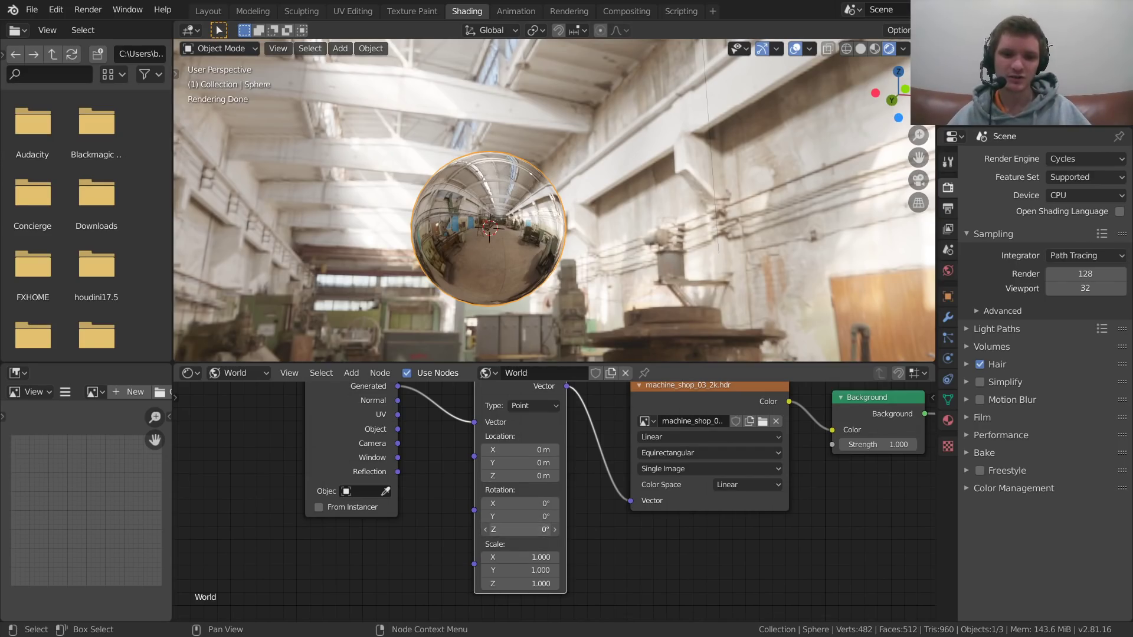
Step: Drag the Mapping node's Z rotation to spin the environment
drag(520, 530, 520, 520)
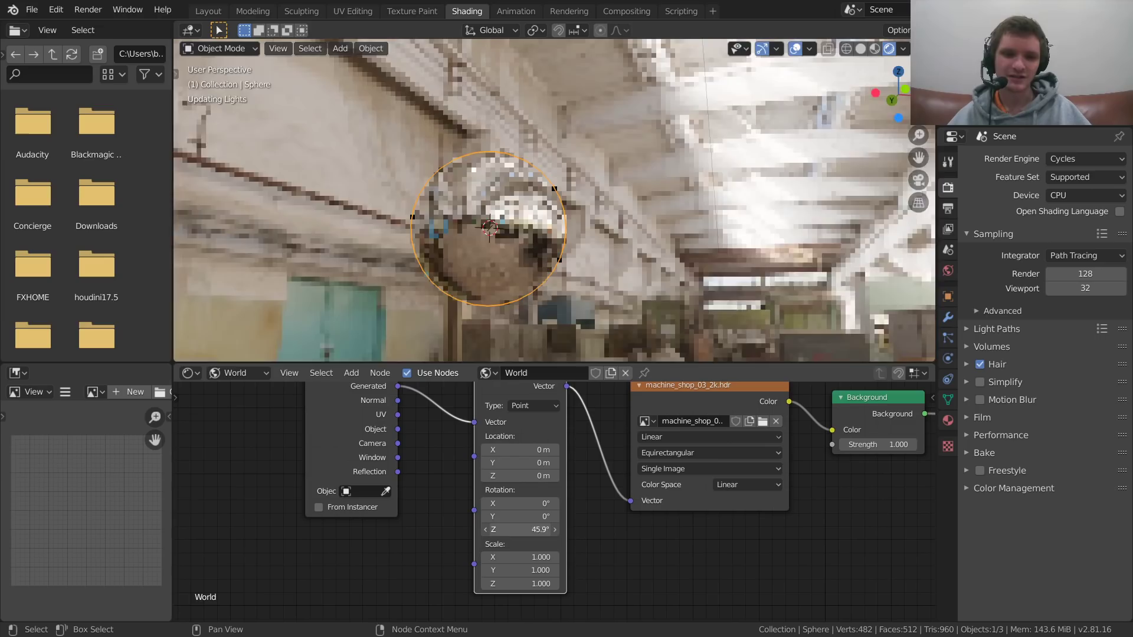
drag(499, 530, 521, 530)
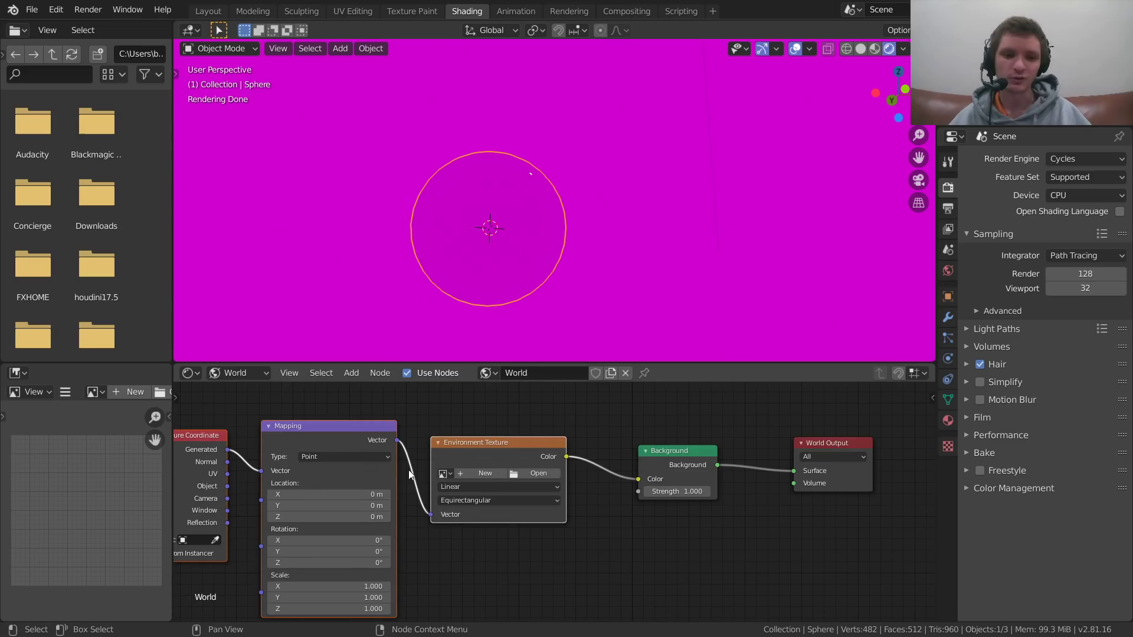
Step: Reload machine_shop_03_2k.hdr into the Environment Texture node
click(538, 473)
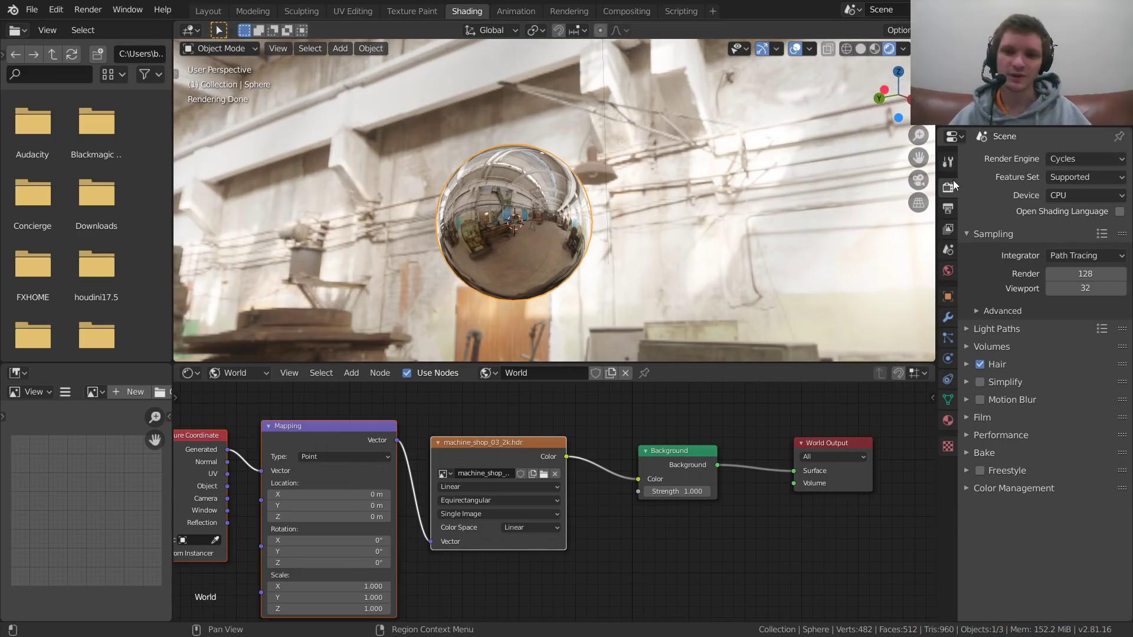
Step: Expand the Film settings and change the render engine to Eevee
click(982, 417)
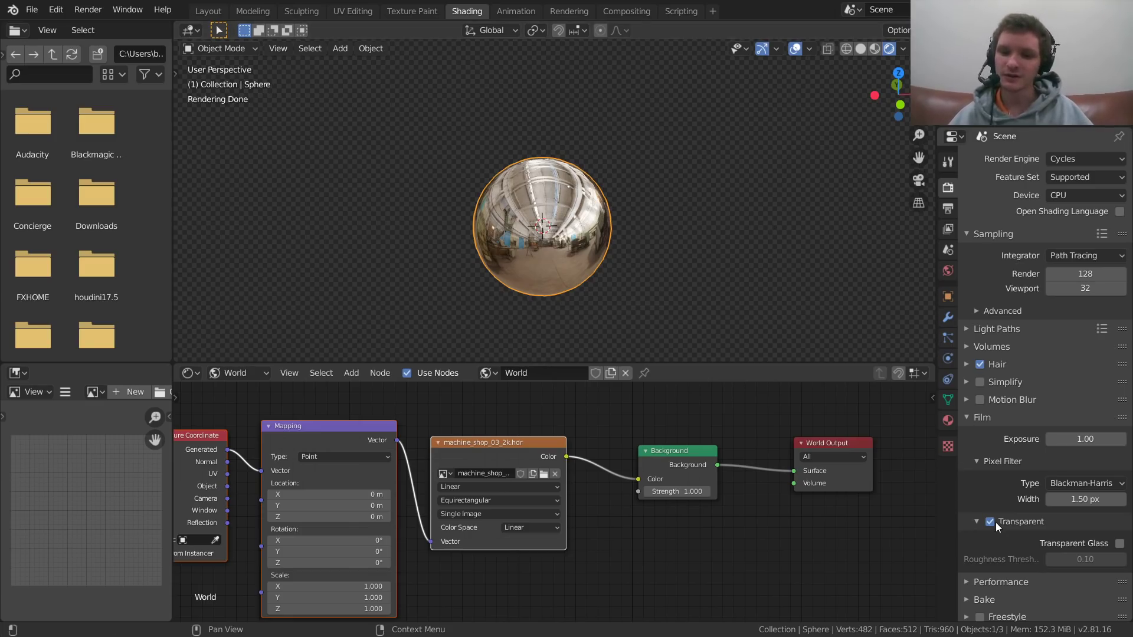
click(1083, 158)
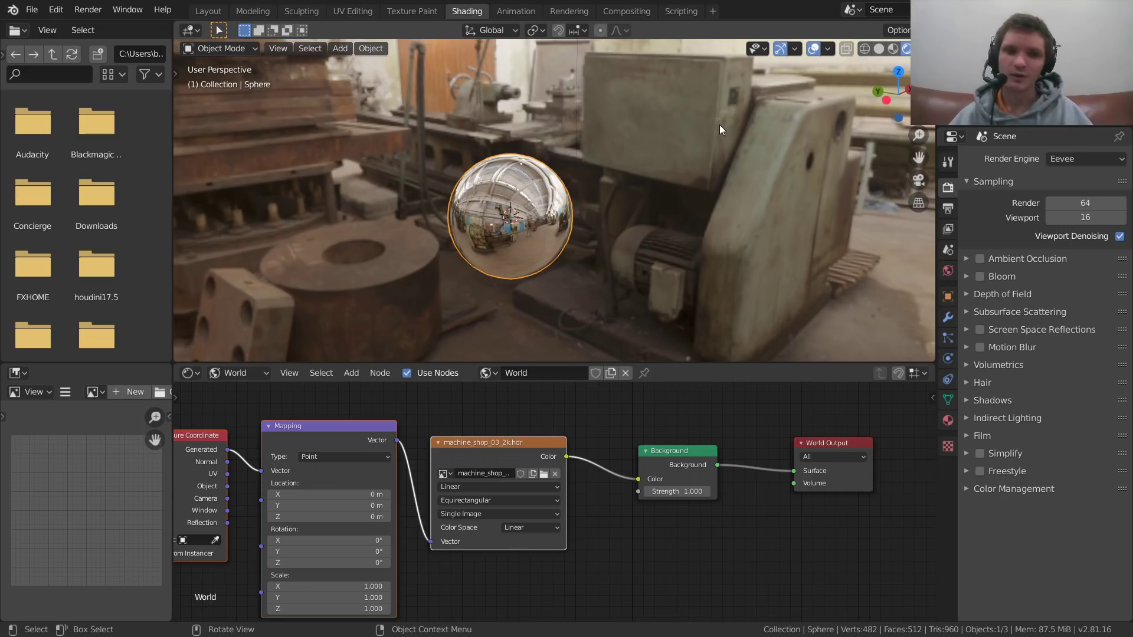
mouse_move(982, 391)
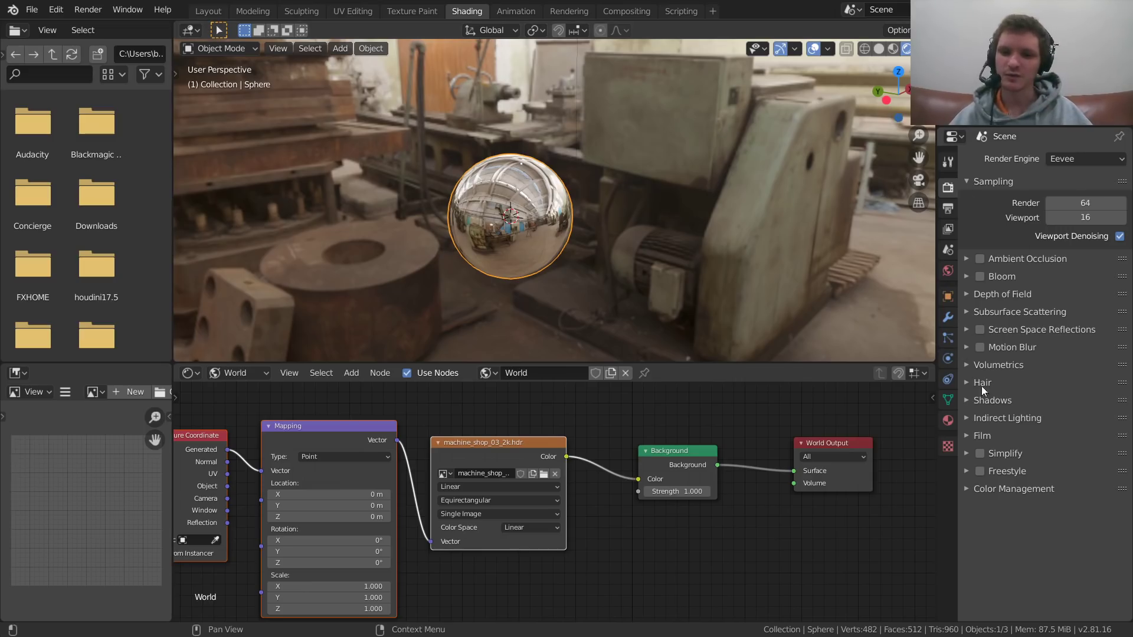
Step: Expand Eevee's Film panel and enable the Transparent background
click(965, 435)
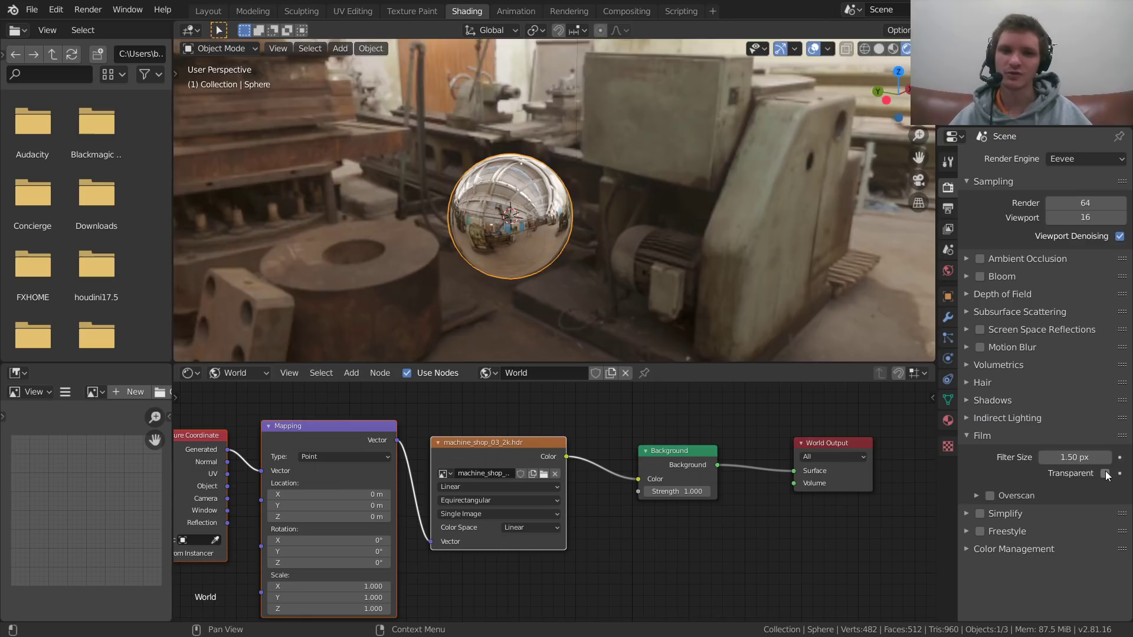
click(1119, 473)
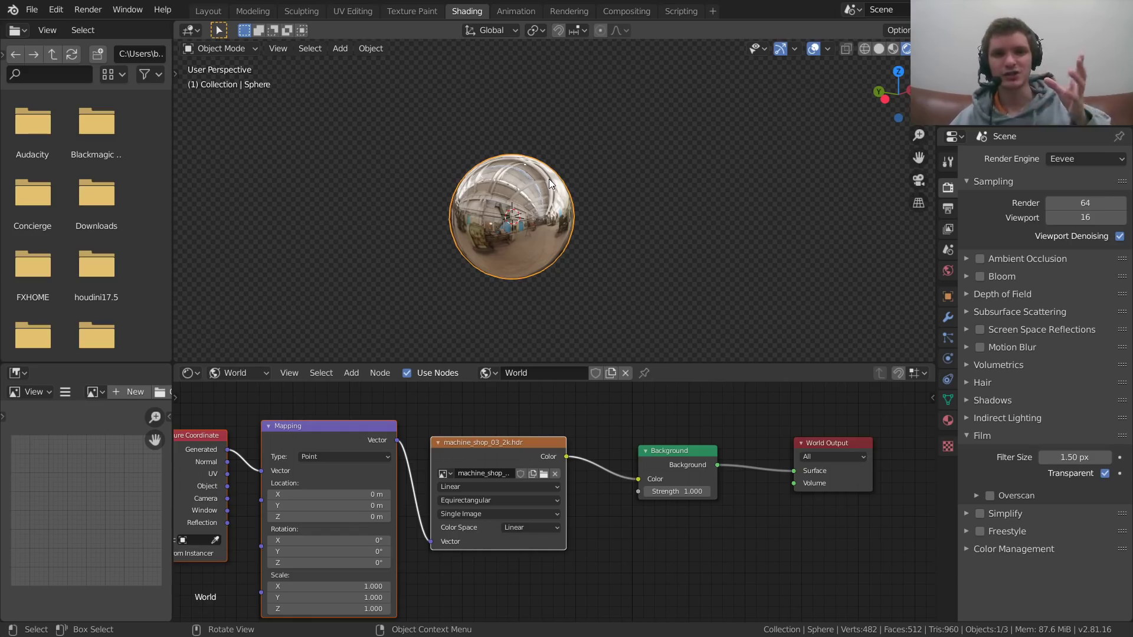
mouse_move(527, 171)
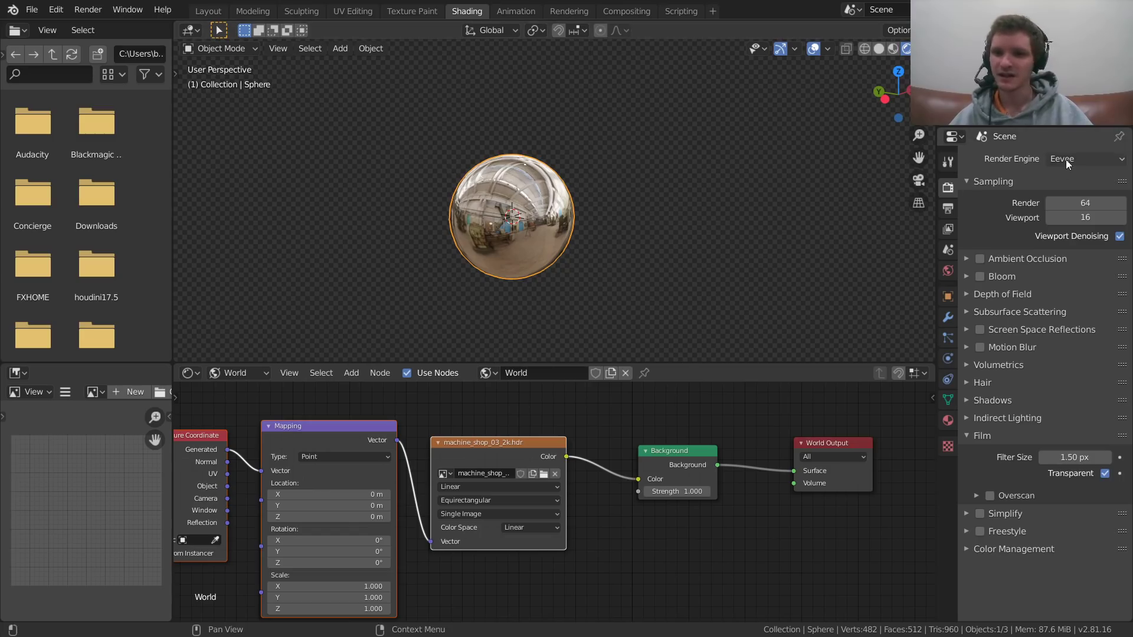
Step: Switch the render engine from its current setting back to Cycles
click(1084, 158)
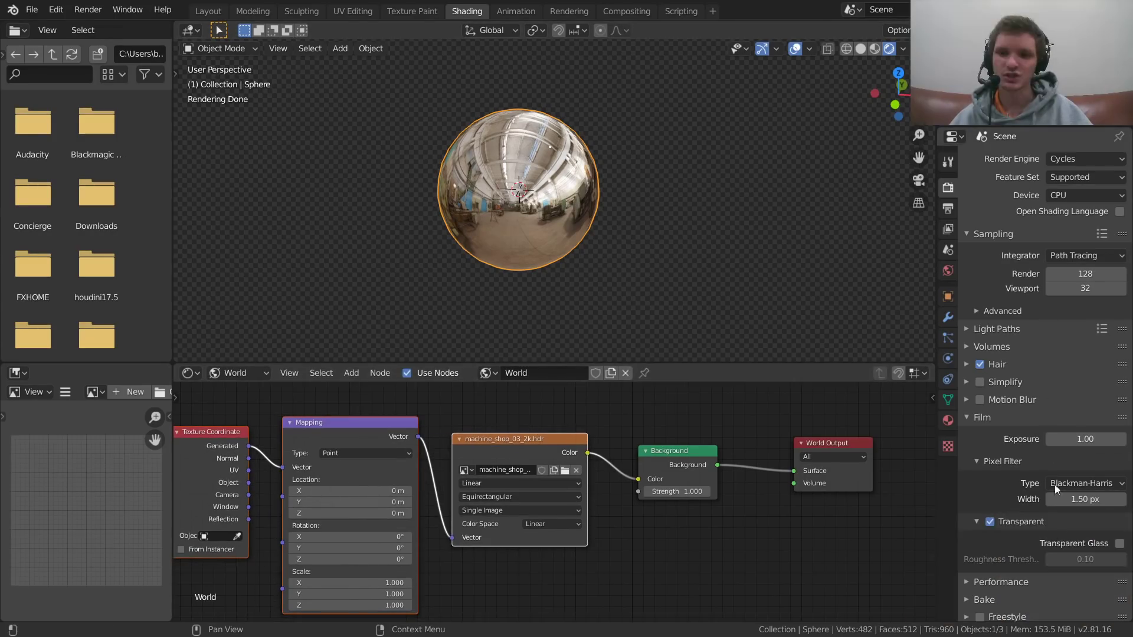
mouse_move(1009, 258)
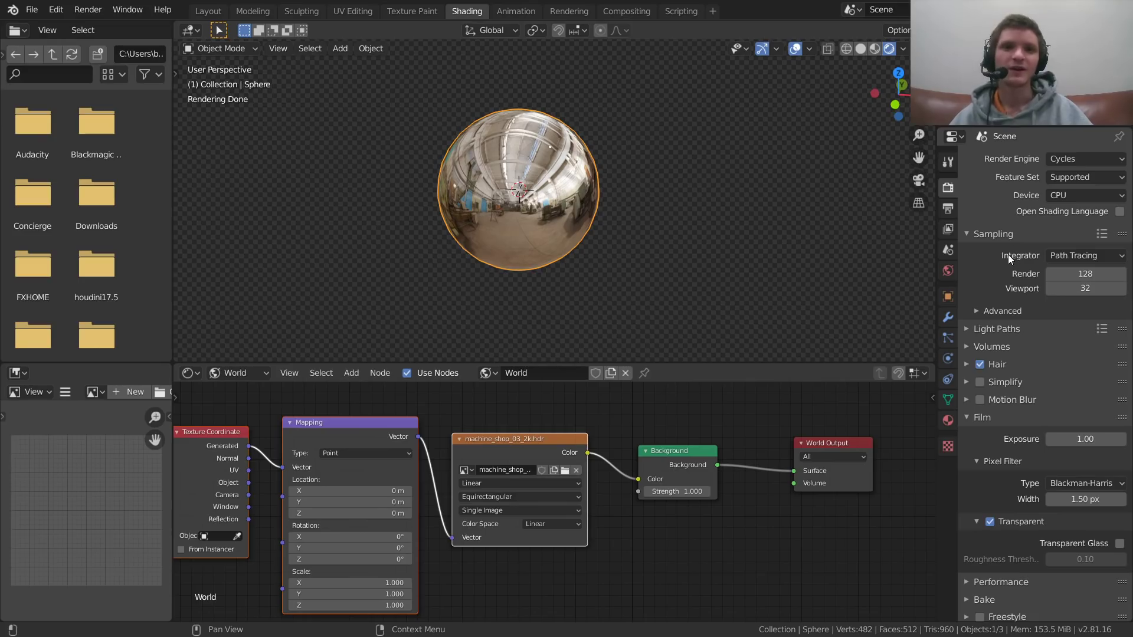